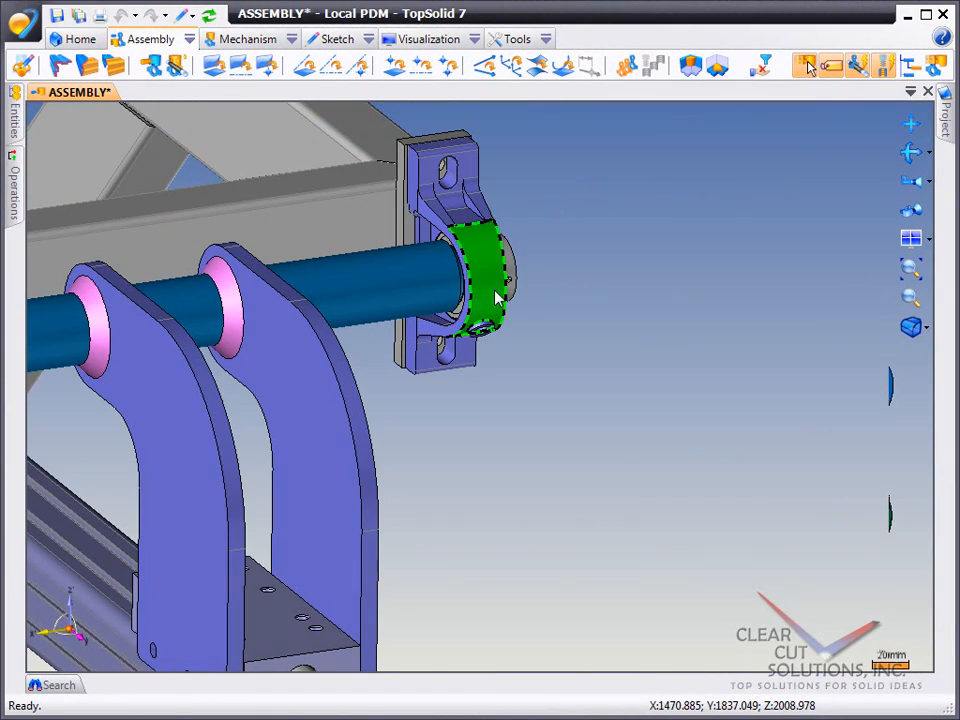
Show the bearing picked in the 3D view in the project tree via Others > Show in Project Tree
right_click(490, 290)
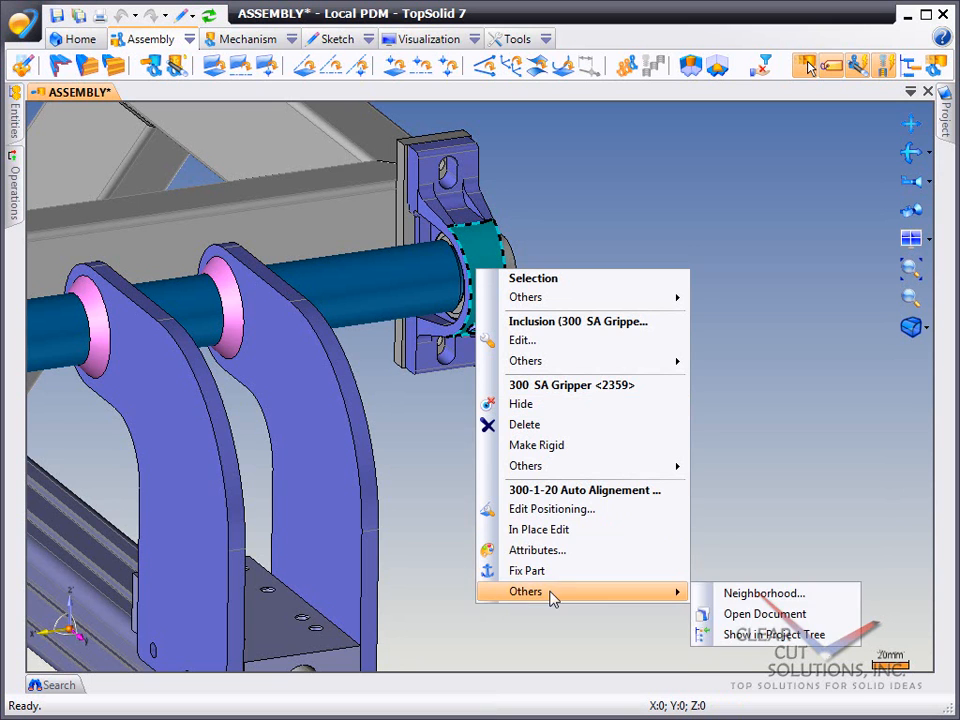
left_click(772, 634)
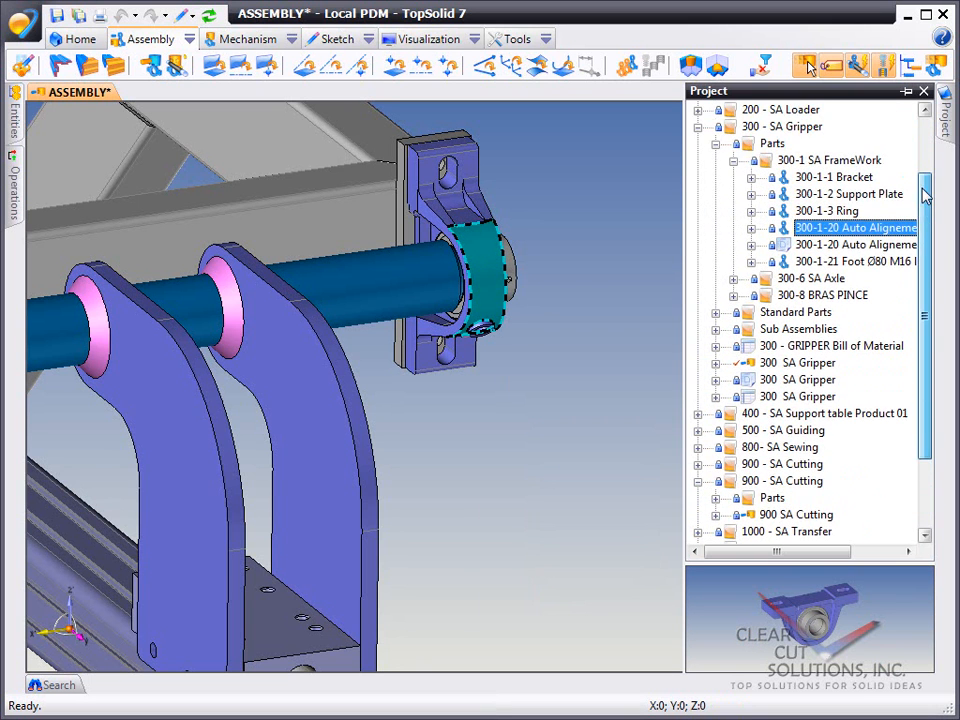
List the back references of the 300-1-20 Auto Alignement Bearing D25 part
right_click(856, 228)
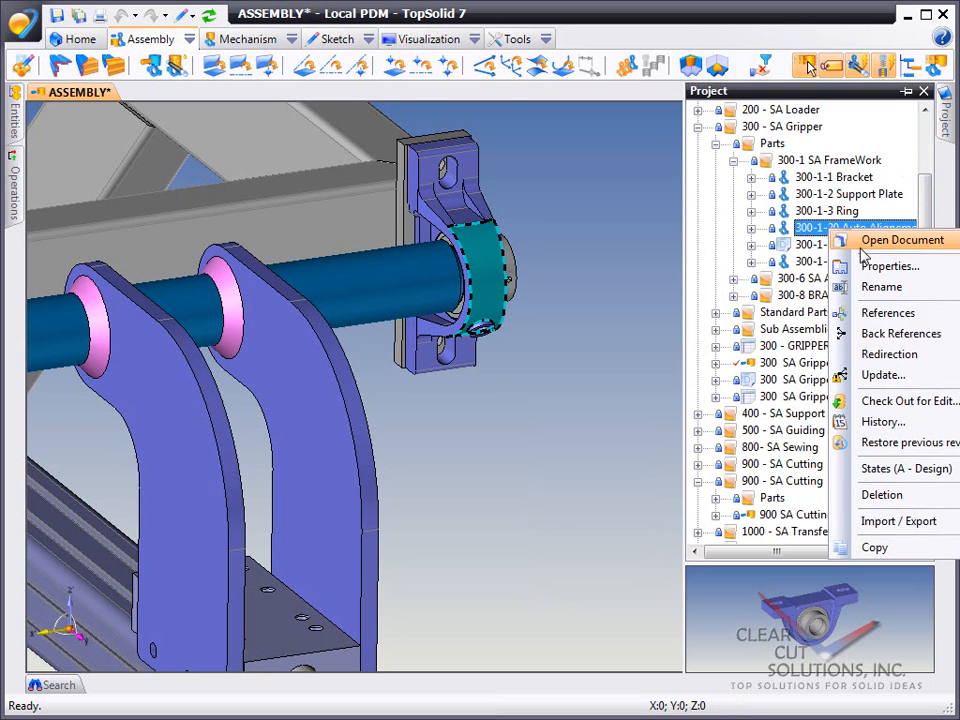
left_click(900, 332)
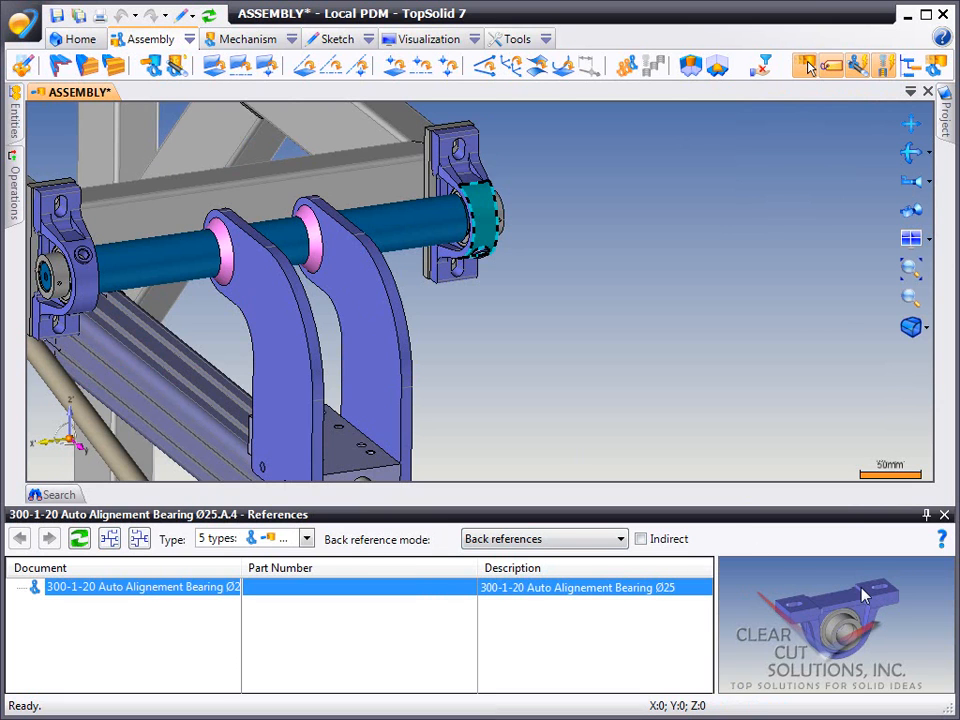
mouse_move(856, 596)
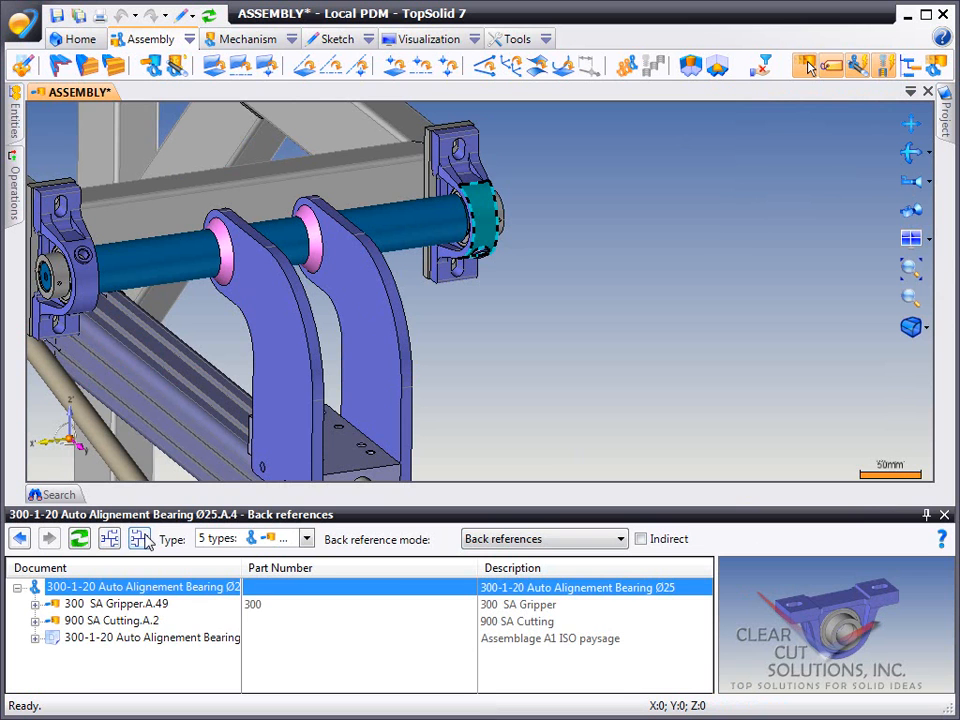
Open the 300 SA Gripper.A.49 assembly from the back references, then its bill of material
left_click(120, 604)
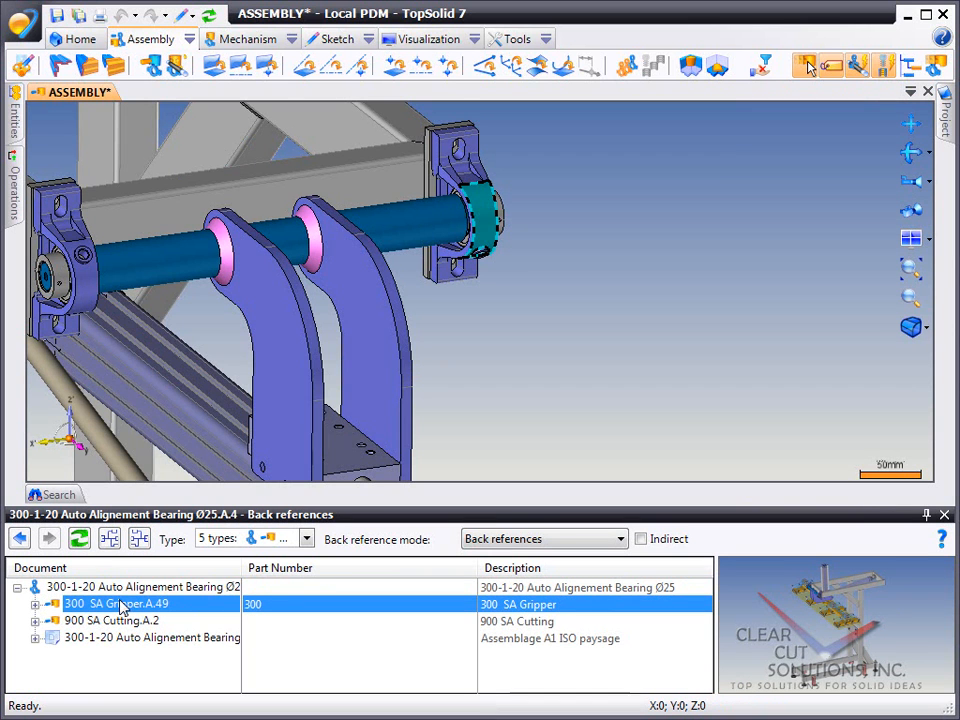
double_click(118, 604)
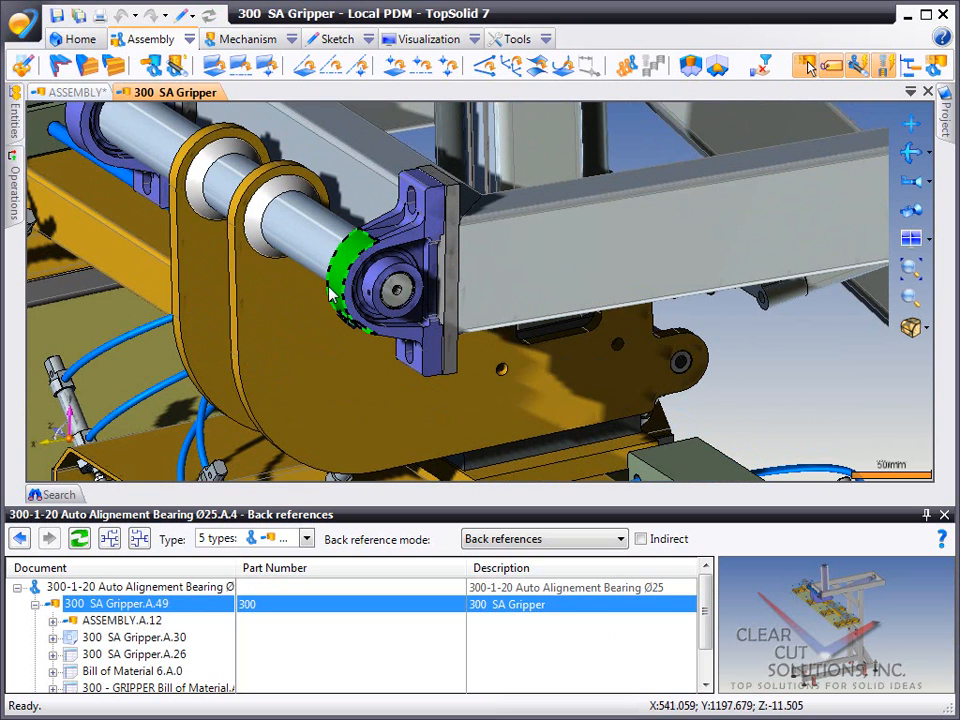
left_click(120, 620)
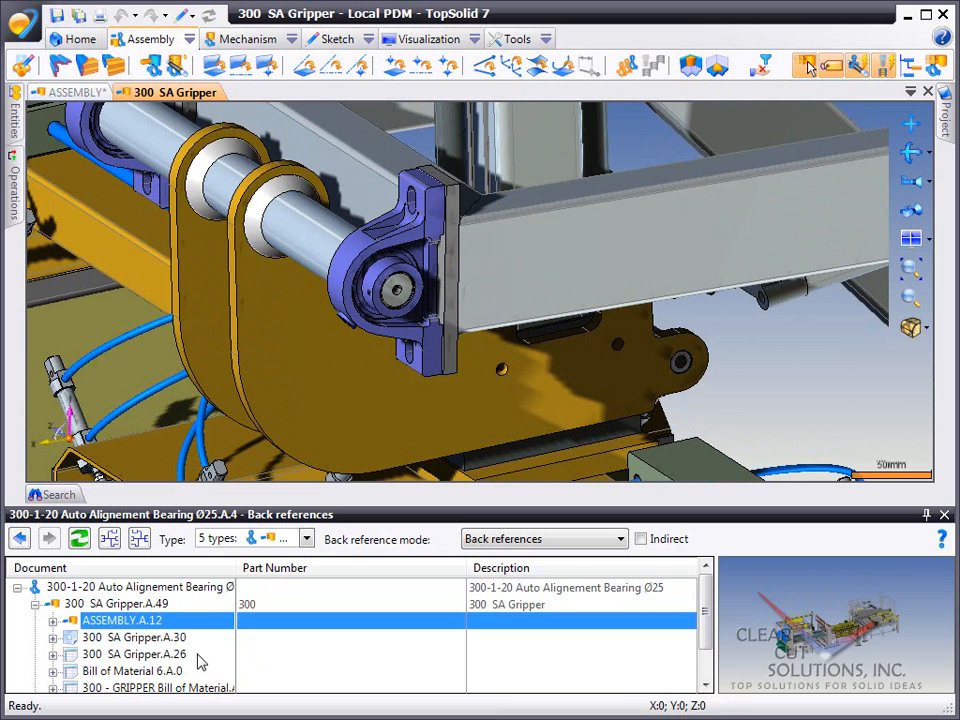
left_click(136, 654)
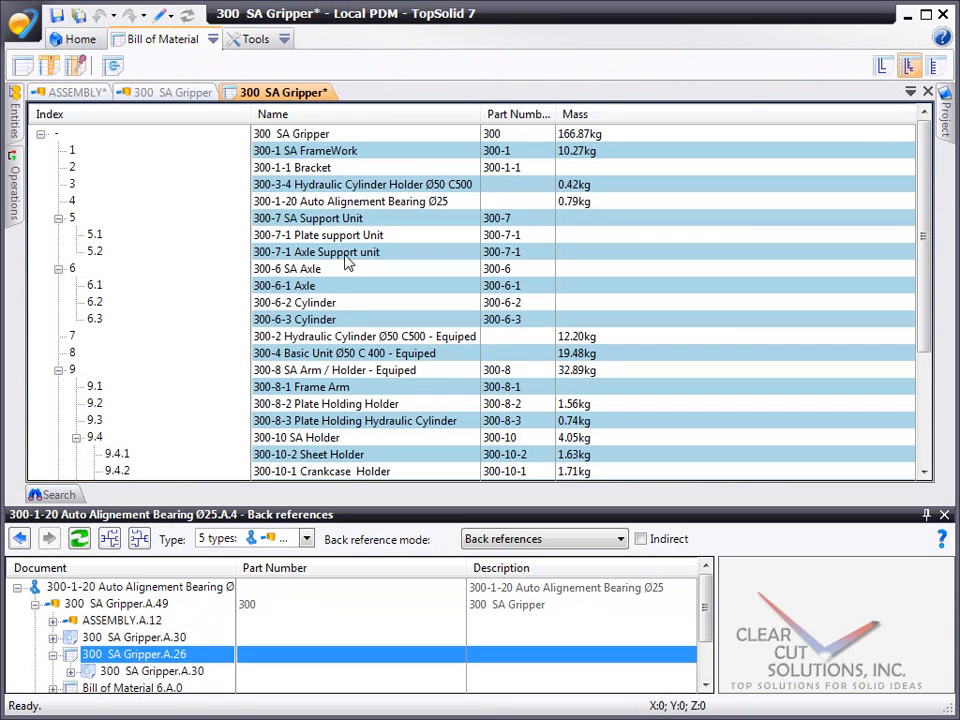
Open the 900 SA Cutting.A.2 assembly from the bearing's back references
left_click(364, 184)
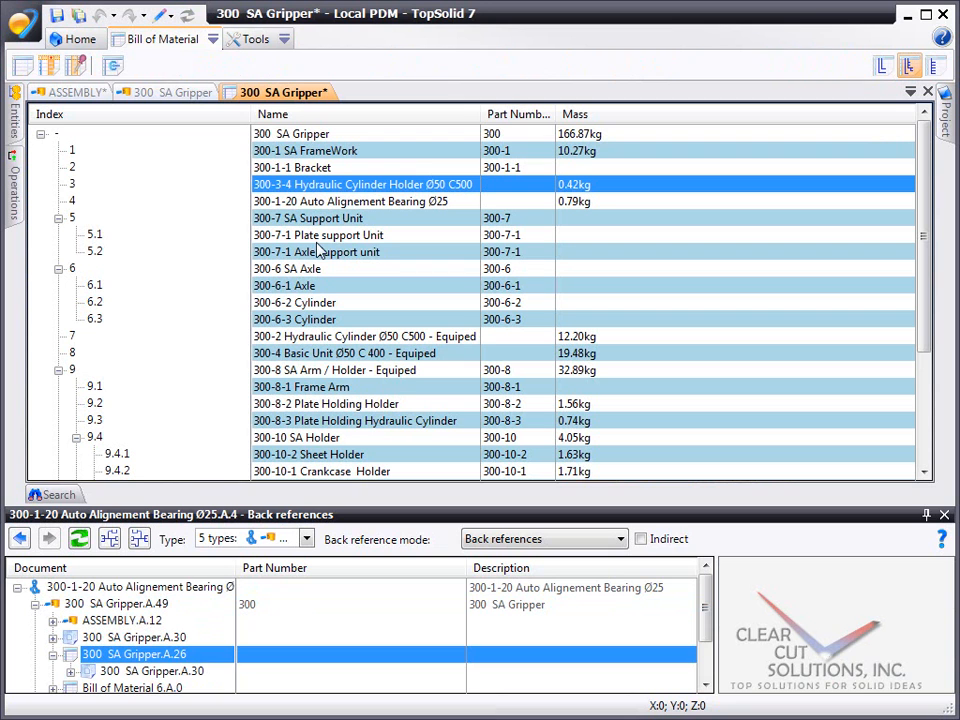
left_click(36, 604)
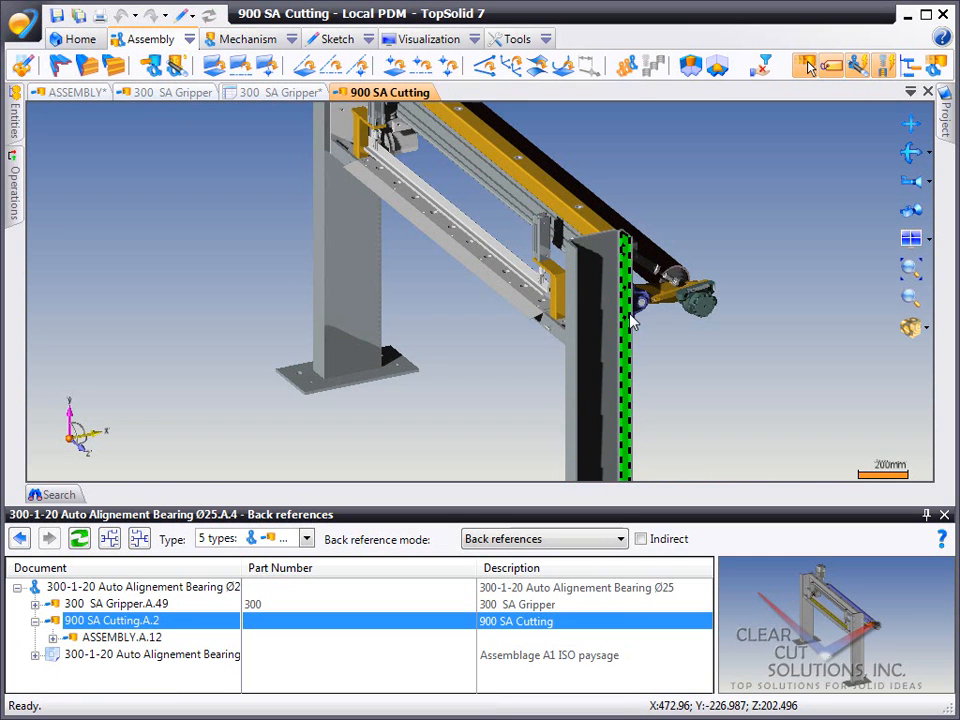
Zoom onto the bearing in 900 SA Cutting, then open the 300-1-20 drawing from back references
left_click_drag(636, 316, 584, 384)
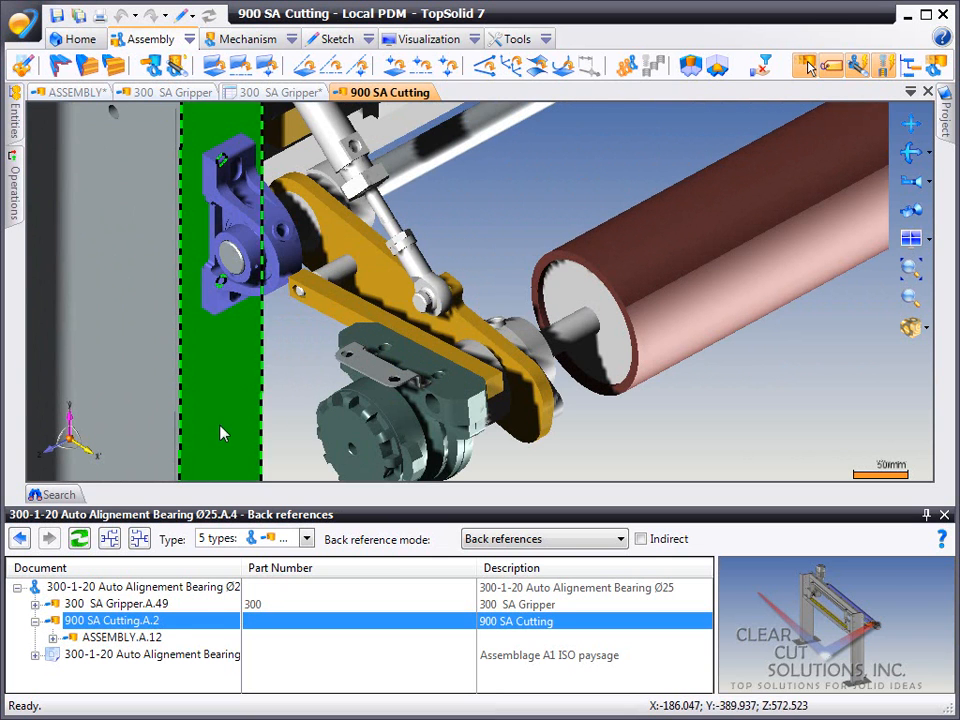
double_click(150, 654)
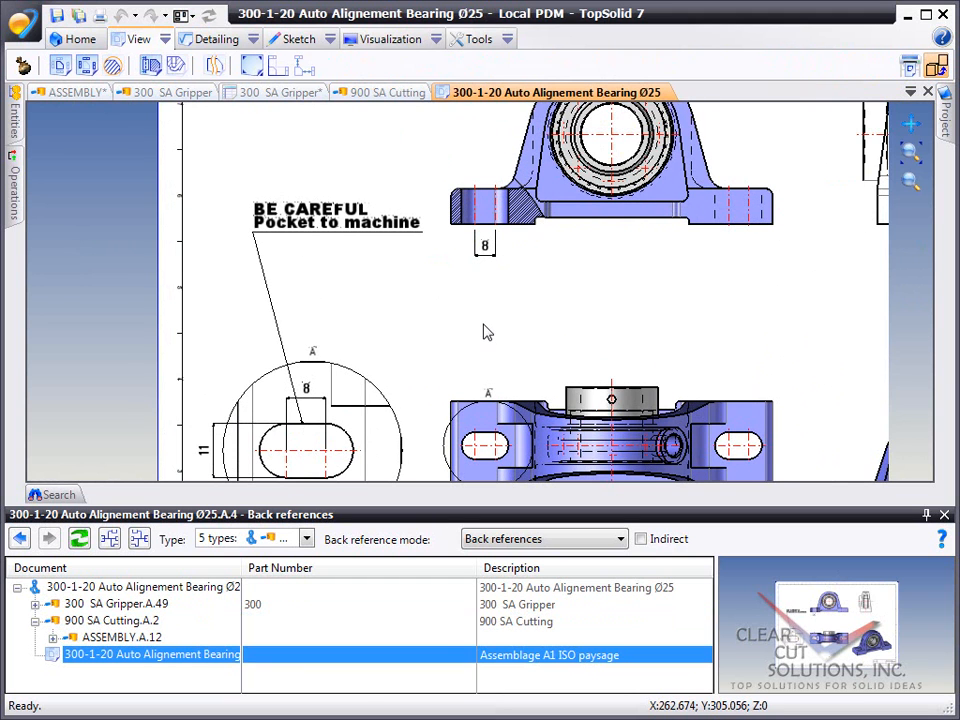
scroll("down", 3)
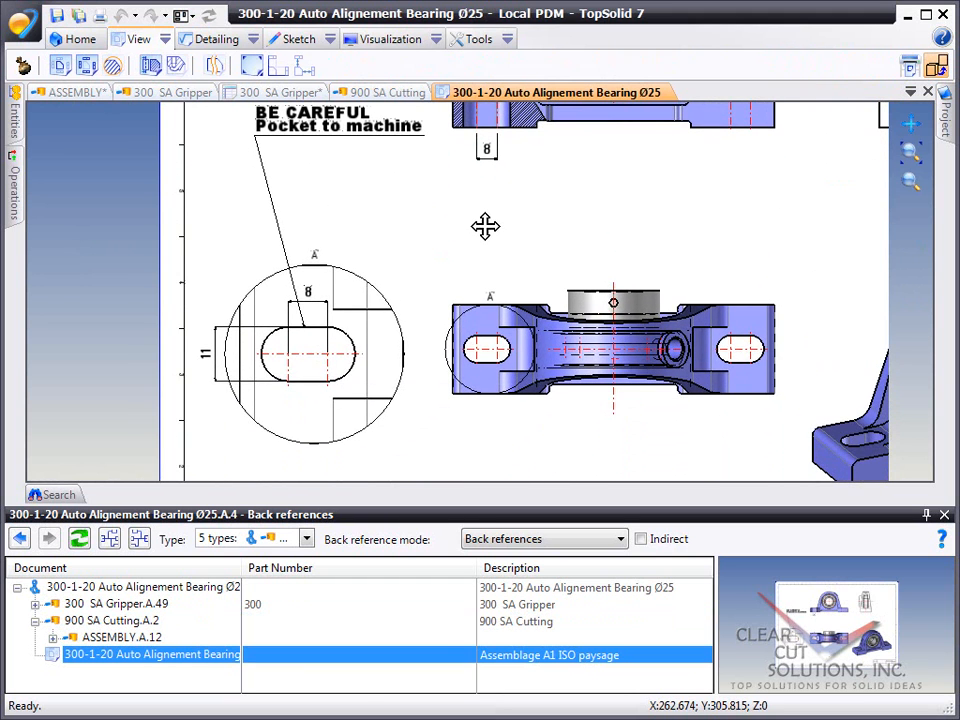